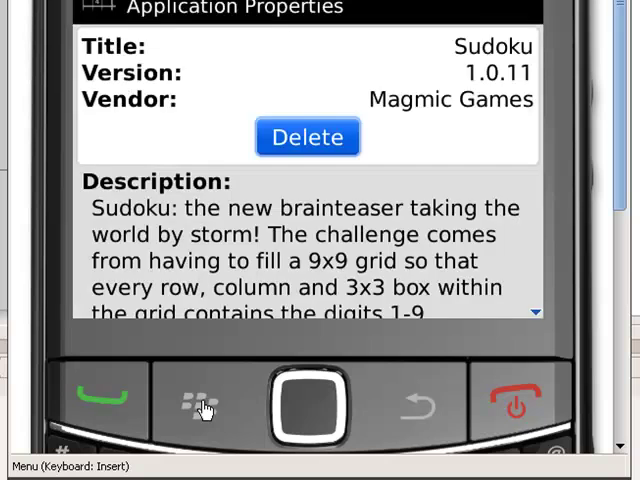
- Scroll Sudoku's Application Properties, then back out to reach BlackBerry 5.0.0 Core Applications
scroll("down", 3)
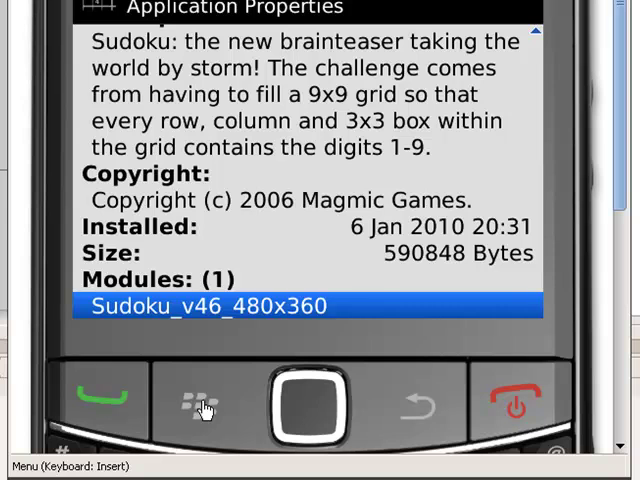
mouse_move(212, 411)
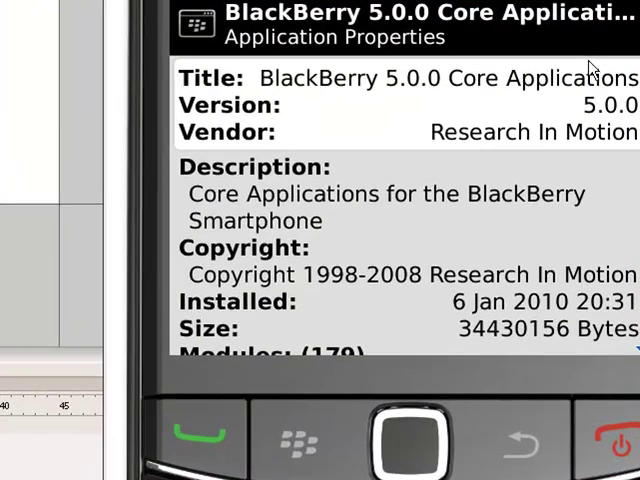
key("escape")
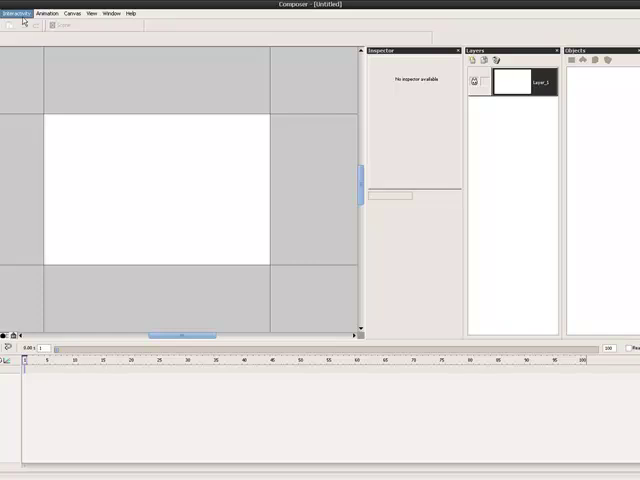
- Choose Interactivity > Hotkey Actions… to show the empty Hotkey Actions dialog
left_click(14, 12)
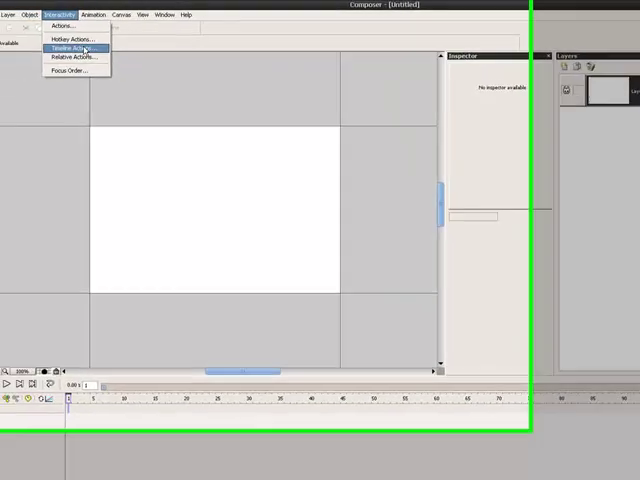
left_click(71, 40)
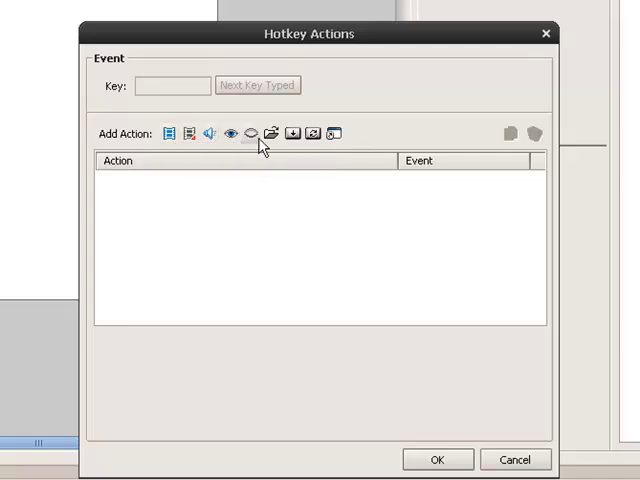
mouse_move(334, 134)
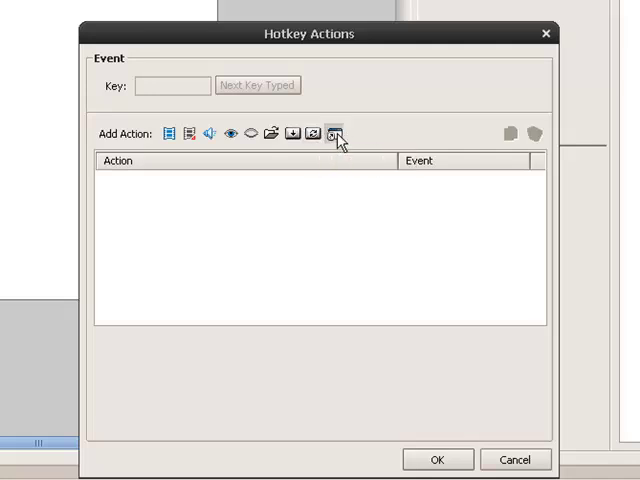
- Add a Launch Application action for Third Party Application 'QuickLaunch', after trying Browser and Application Menu
left_click(337, 133)
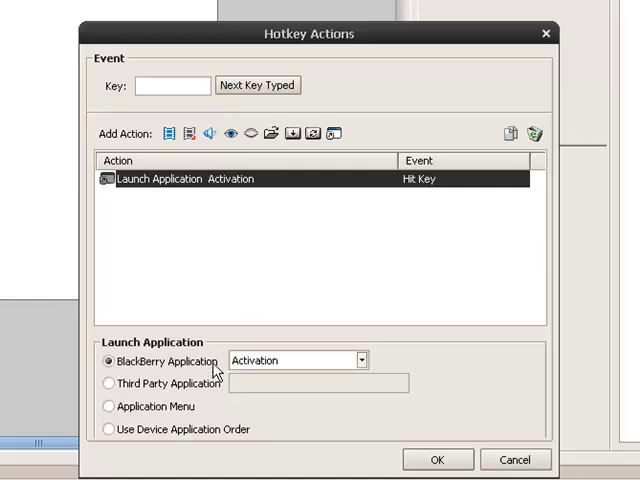
left_click(362, 360)
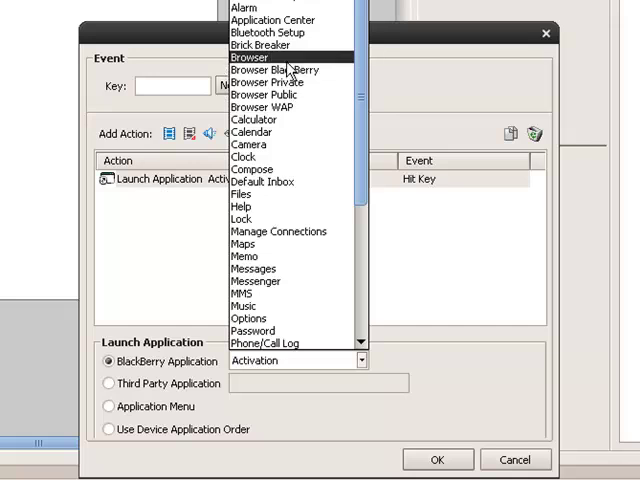
left_click(258, 57)
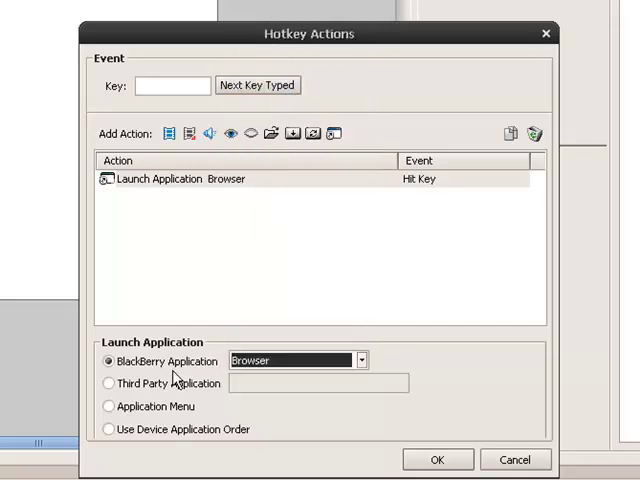
left_click(106, 383)
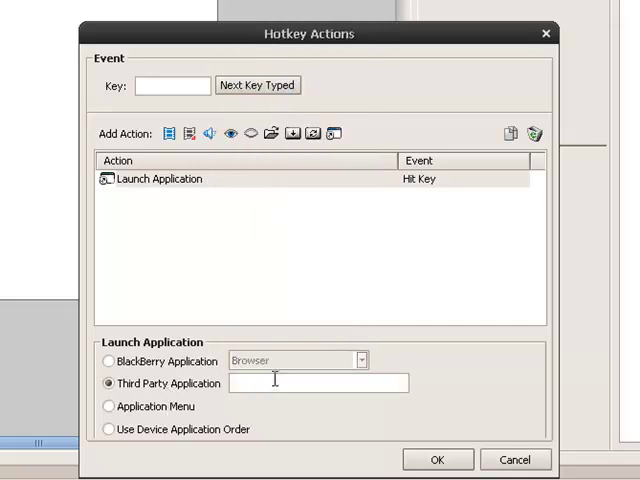
type("Quick")
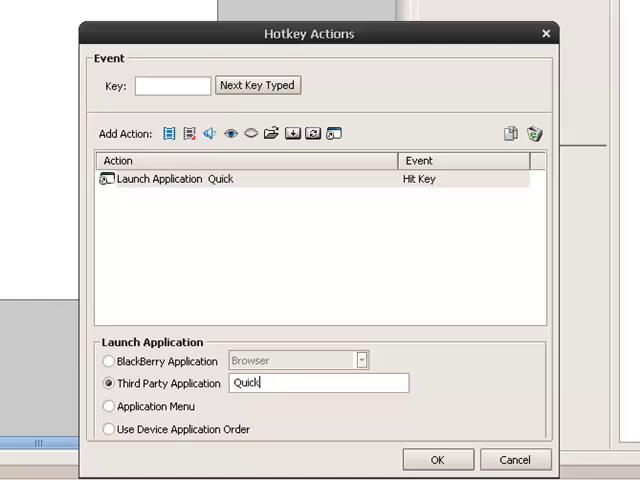
type("Launch")
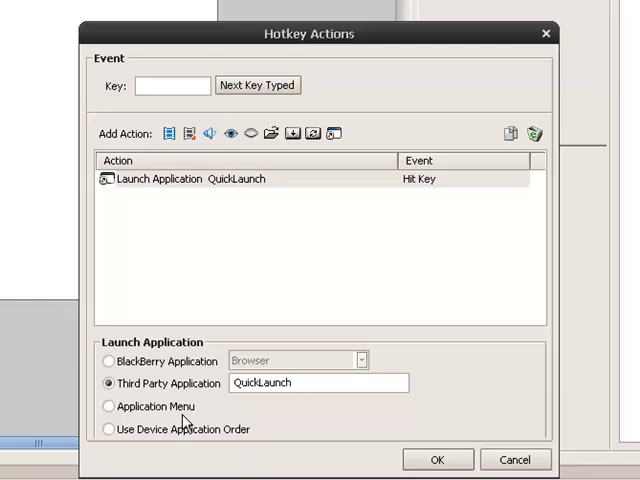
left_click(108, 406)
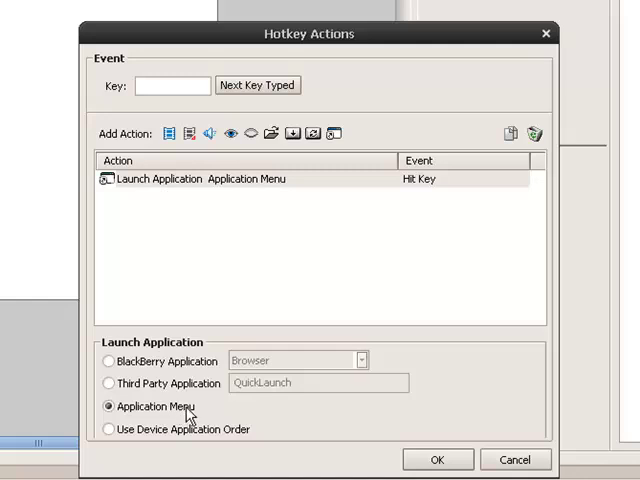
mouse_move(197, 397)
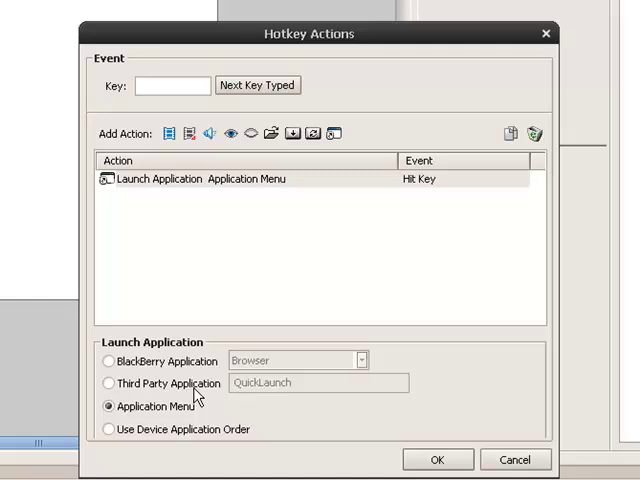
left_click(106, 383)
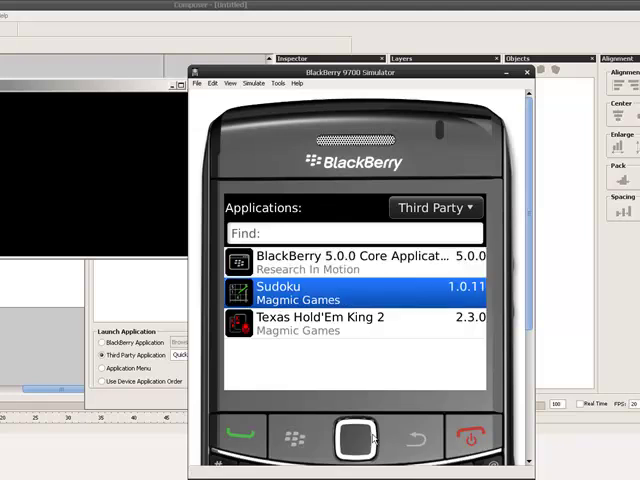
- View Sudoku's properties, then Texas Hold'Em King 2's, scrolling to module THK2_v46_480x360
left_click(350, 437)
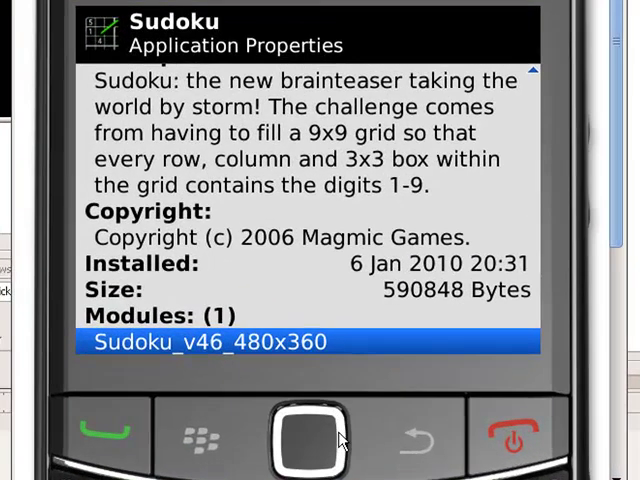
mouse_move(268, 430)
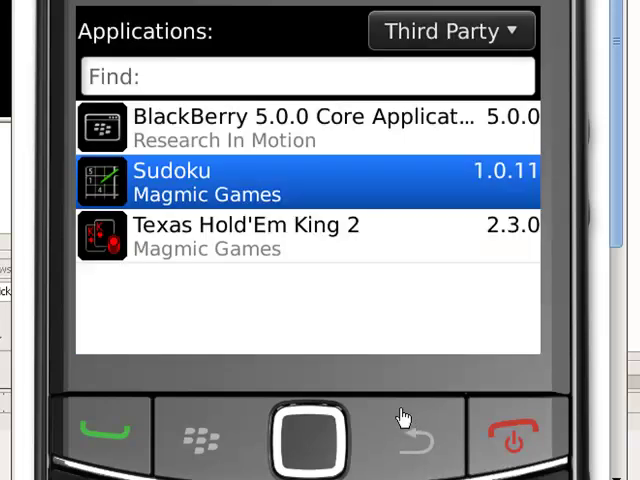
left_click(245, 237)
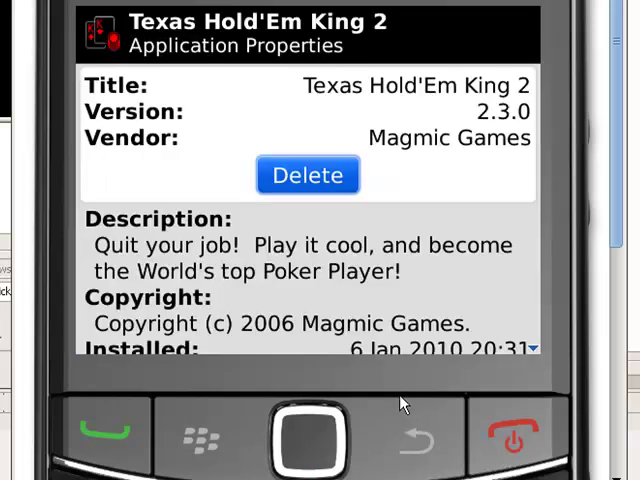
scroll("down", 3)
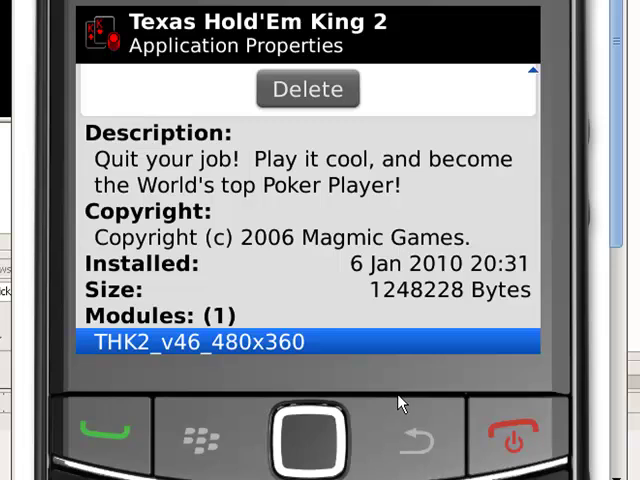
mouse_move(405, 402)
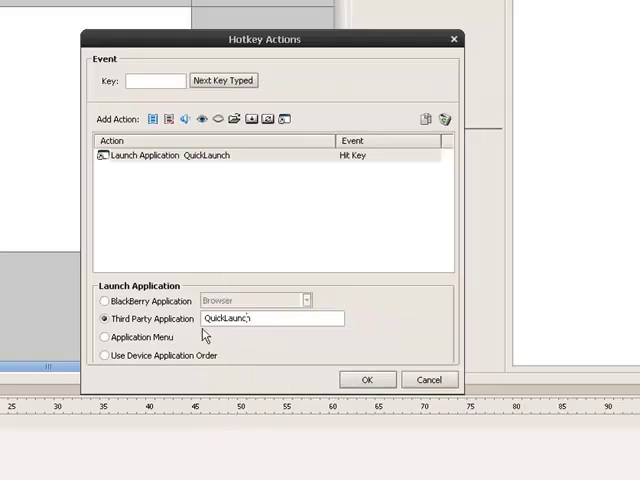
mouse_move(227, 160)
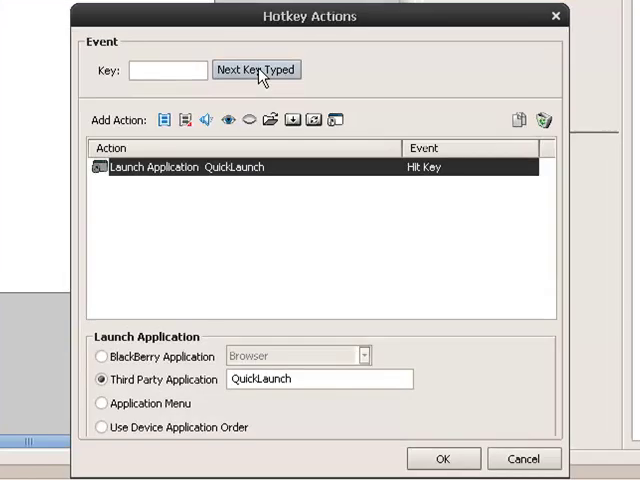
left_click(257, 69)
type("b")
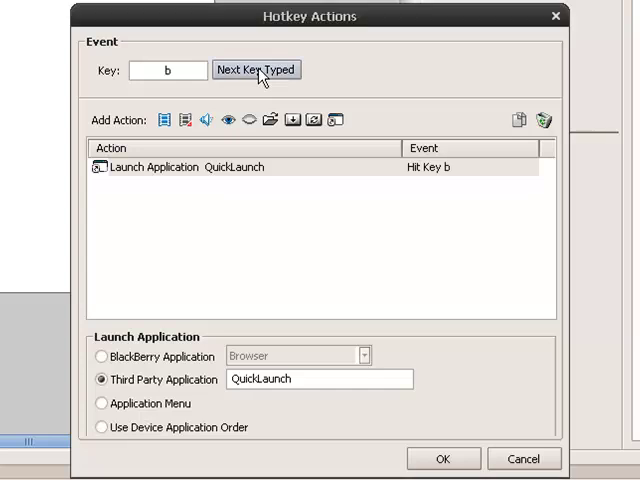
mouse_move(369, 183)
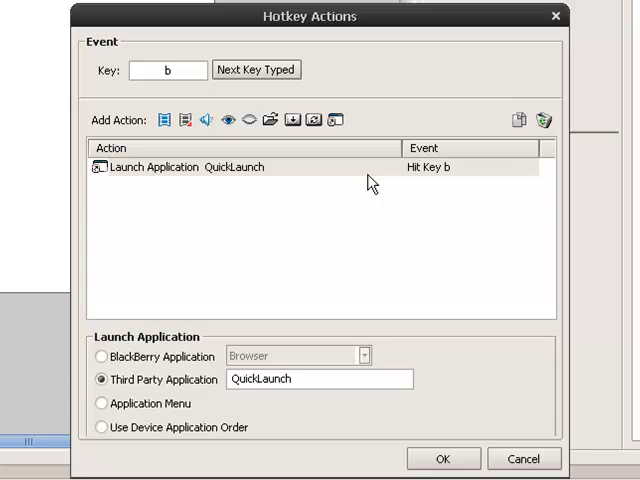
mouse_move(382, 188)
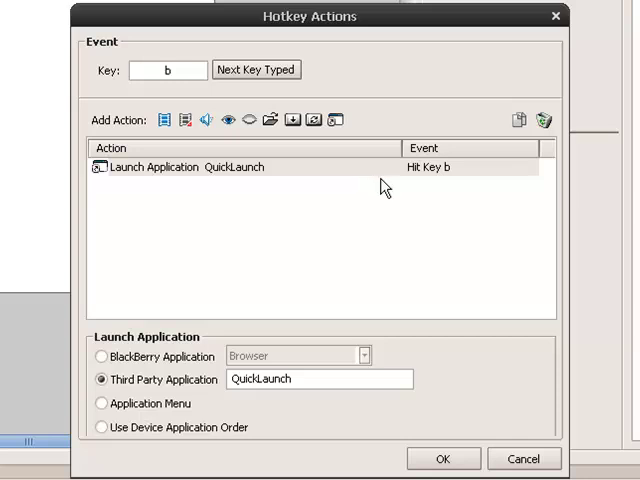
mouse_move(300, 123)
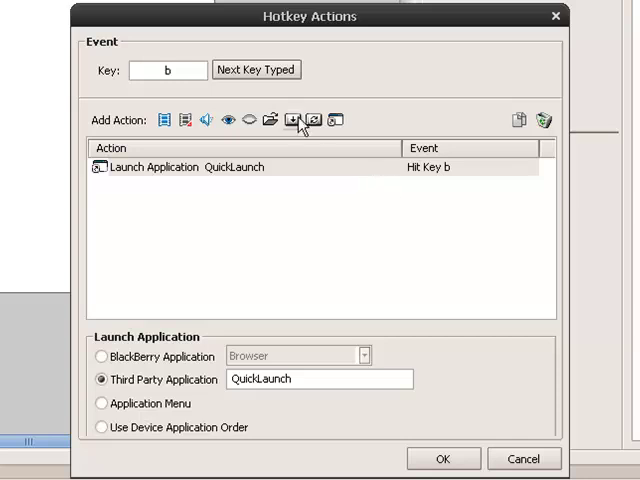
left_click(256, 69)
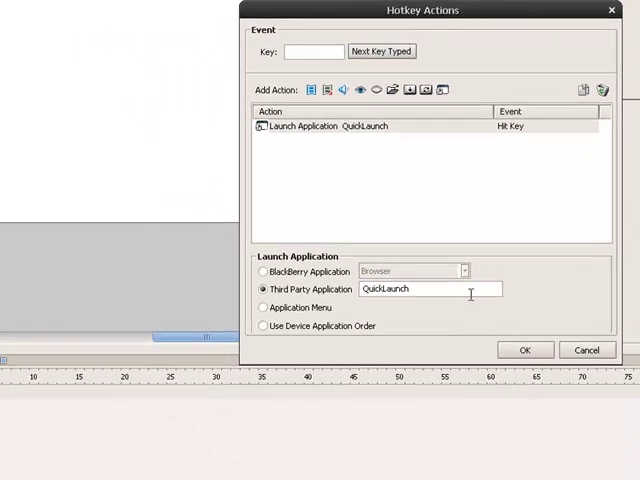
left_click(525, 349)
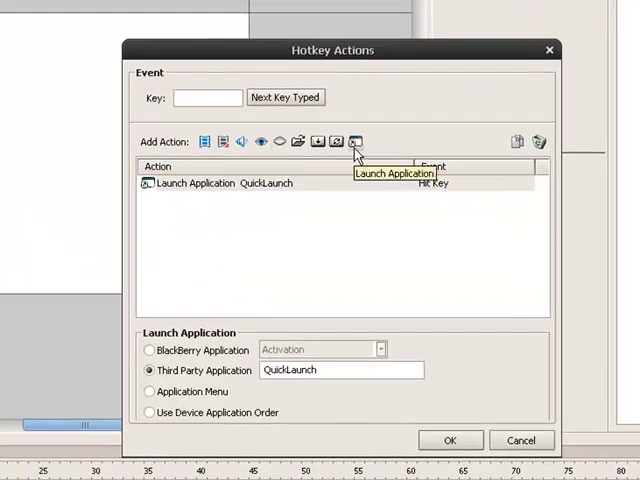
- Add a Launch Application action opening BlackBerry Browser, bound to key b
left_click(356, 141)
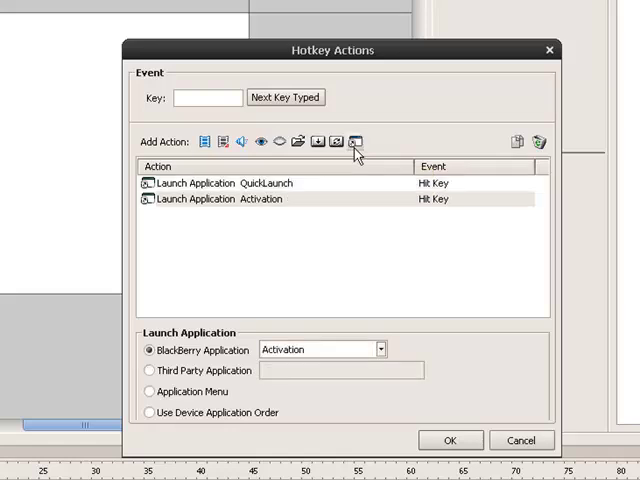
left_click(378, 349)
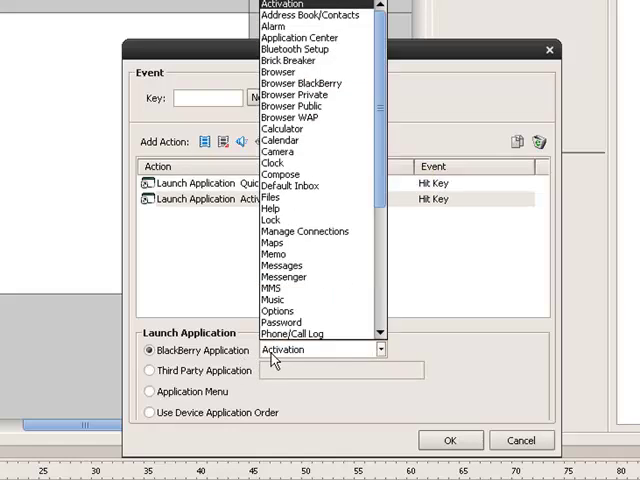
left_click(284, 72)
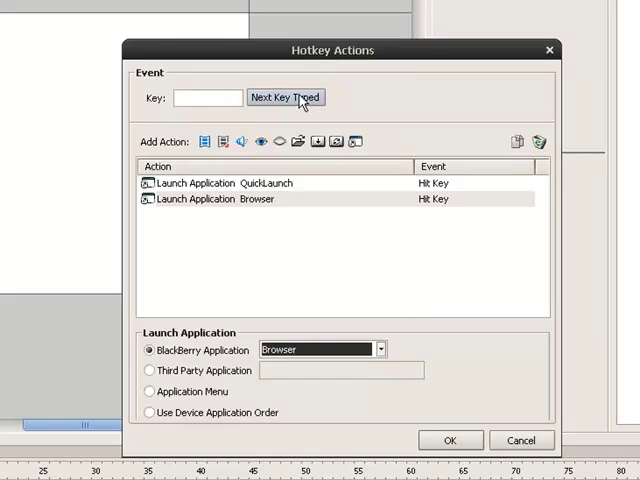
type("b")
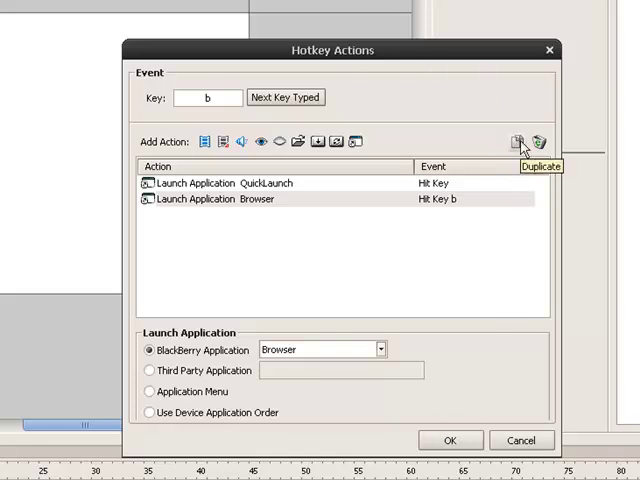
- Duplicate the Browser action, rebind it to # launching SMS and MMS, and confirm with OK
left_click(516, 141)
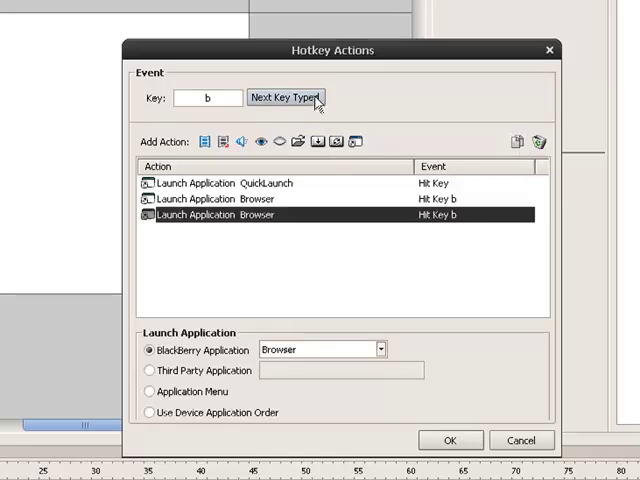
left_click(285, 97)
type("#")
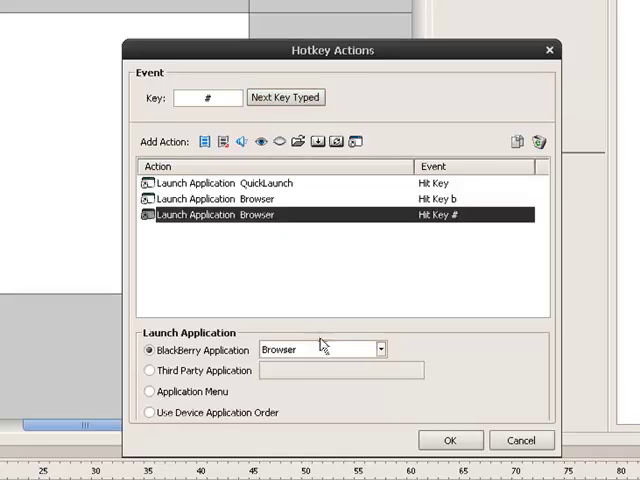
left_click(378, 349)
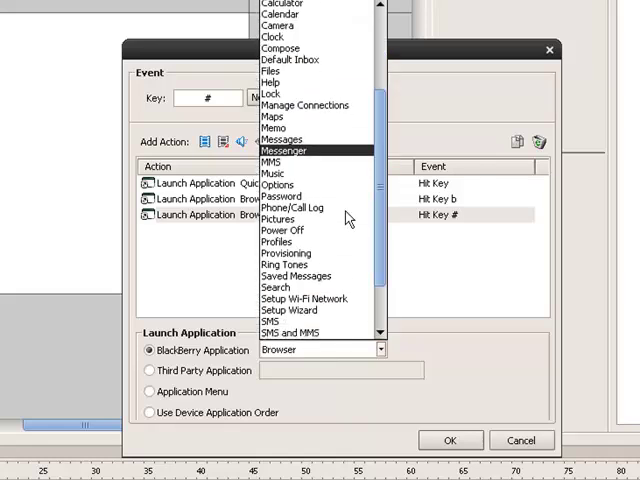
scroll("down", 3)
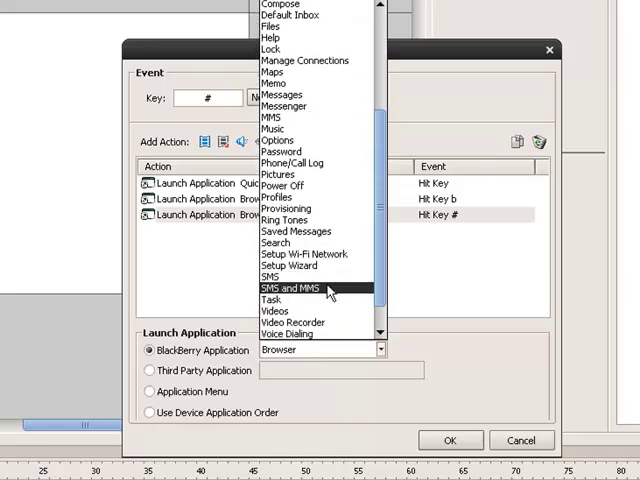
left_click(327, 289)
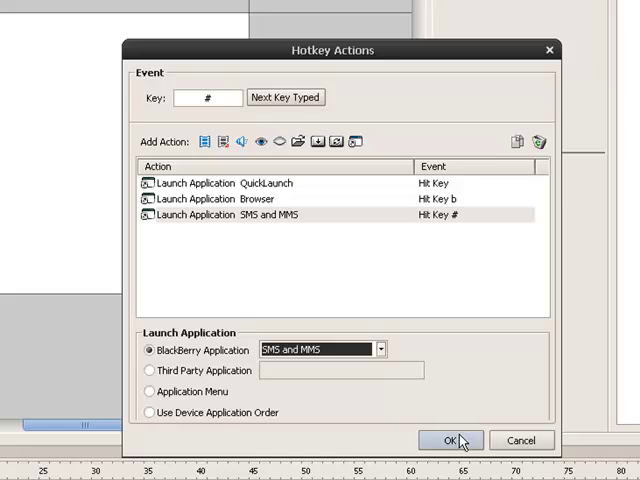
left_click(451, 440)
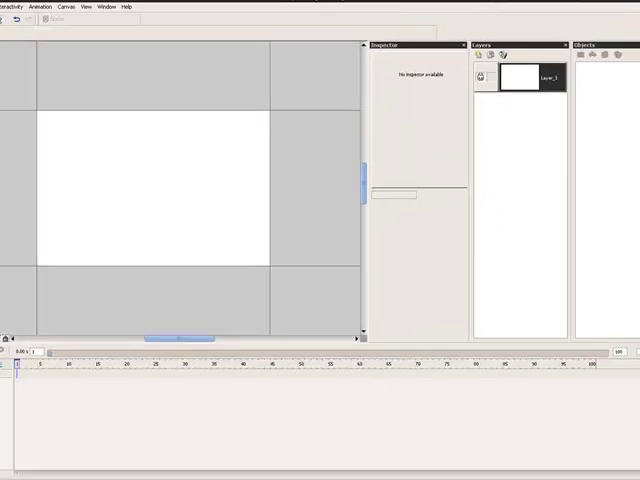